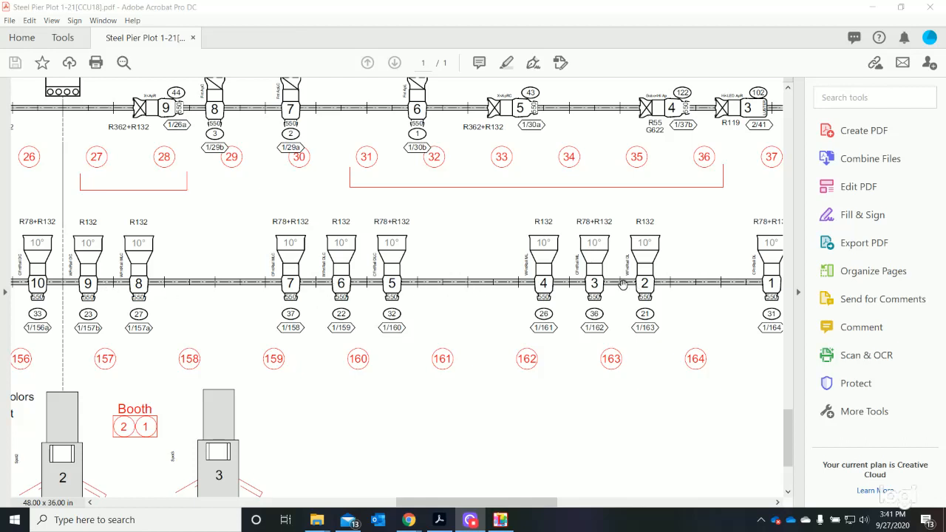
mouse_move(582, 359)
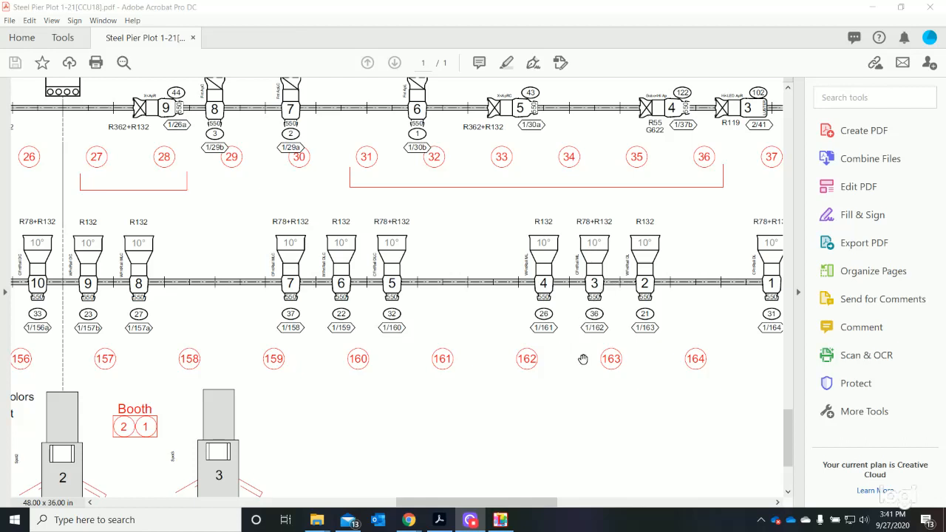
mouse_move(177, 362)
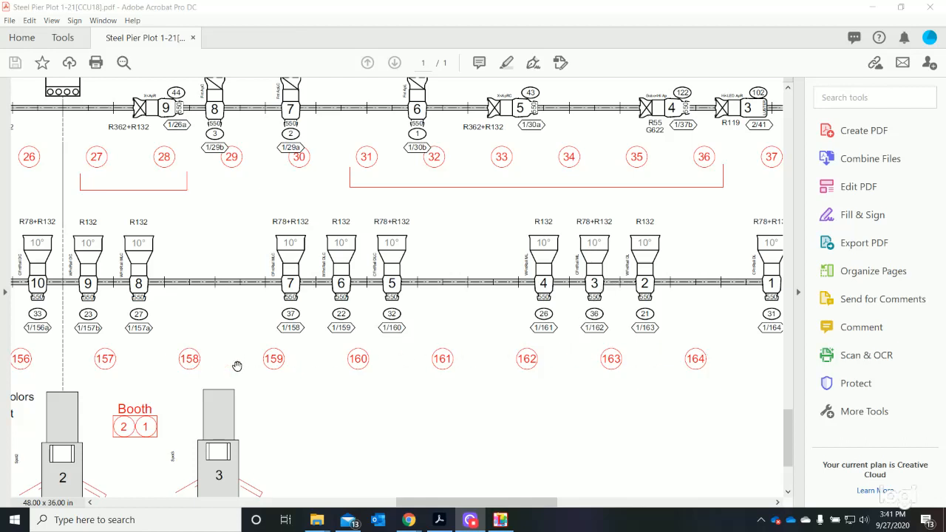
mouse_move(456, 375)
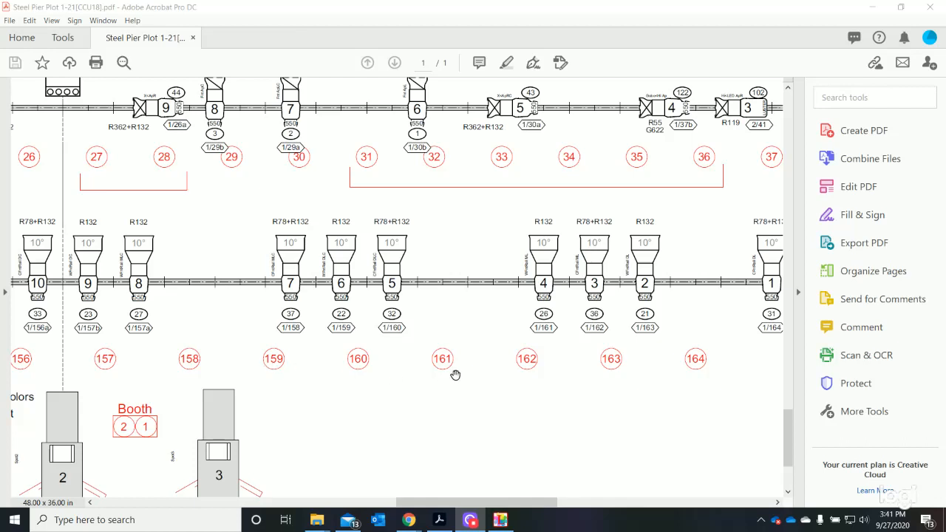
mouse_move(578, 371)
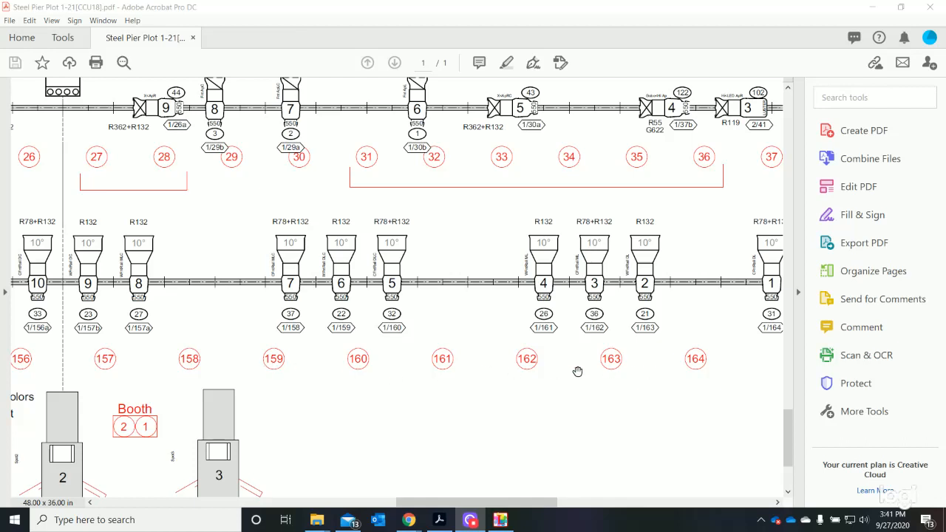
mouse_move(165, 358)
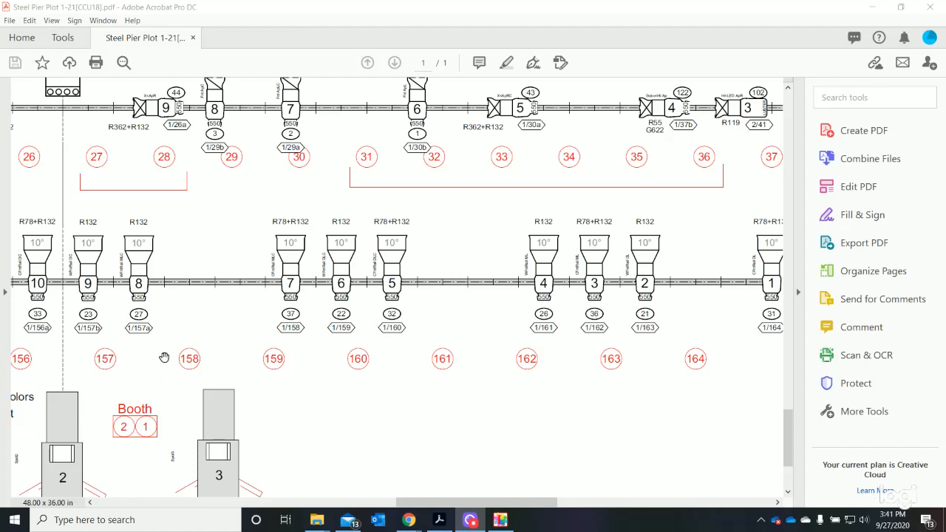
mouse_move(239, 346)
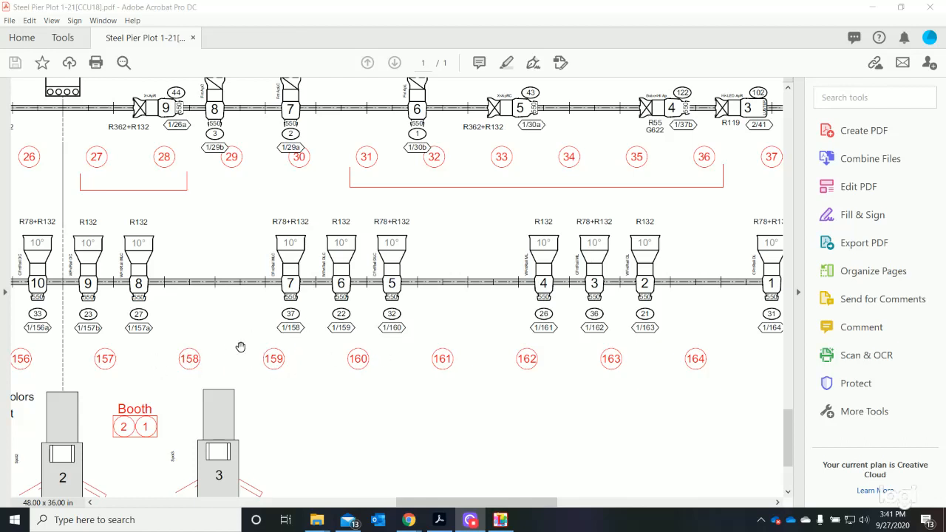
mouse_move(503, 324)
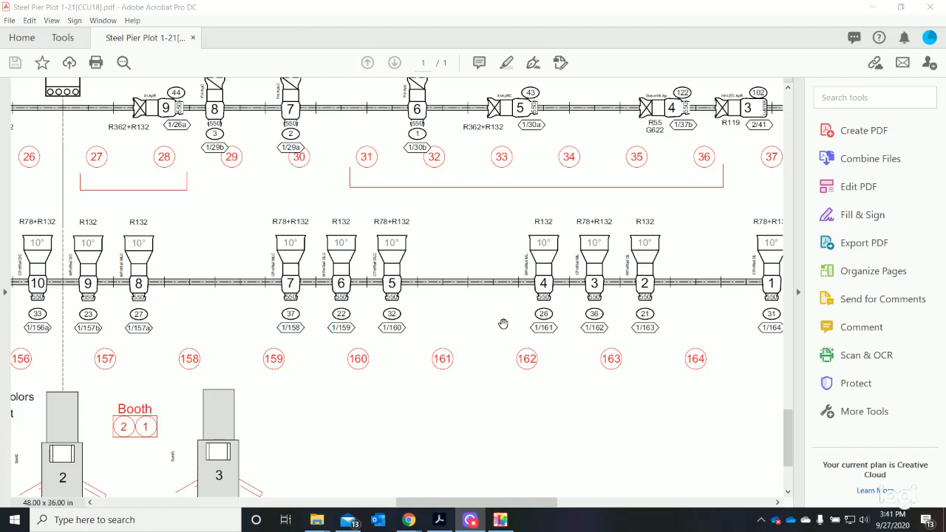
mouse_move(643, 314)
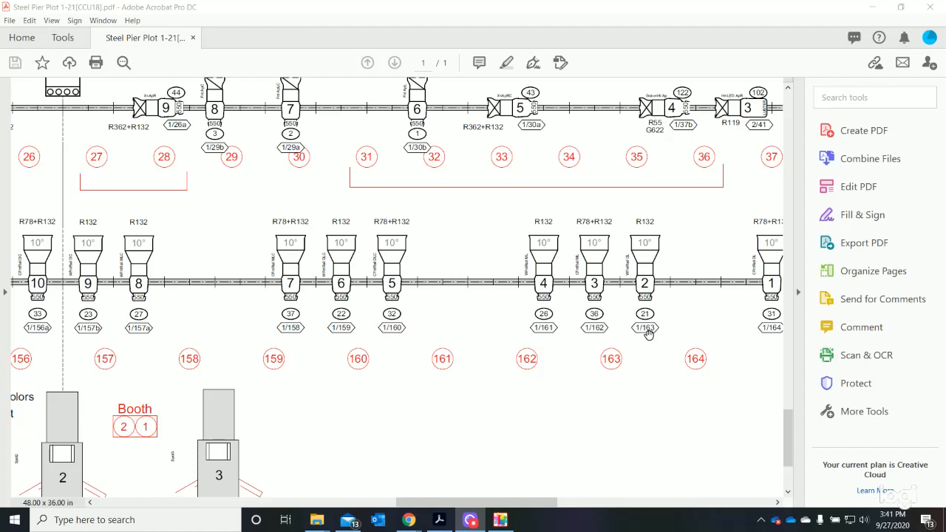
mouse_move(601, 366)
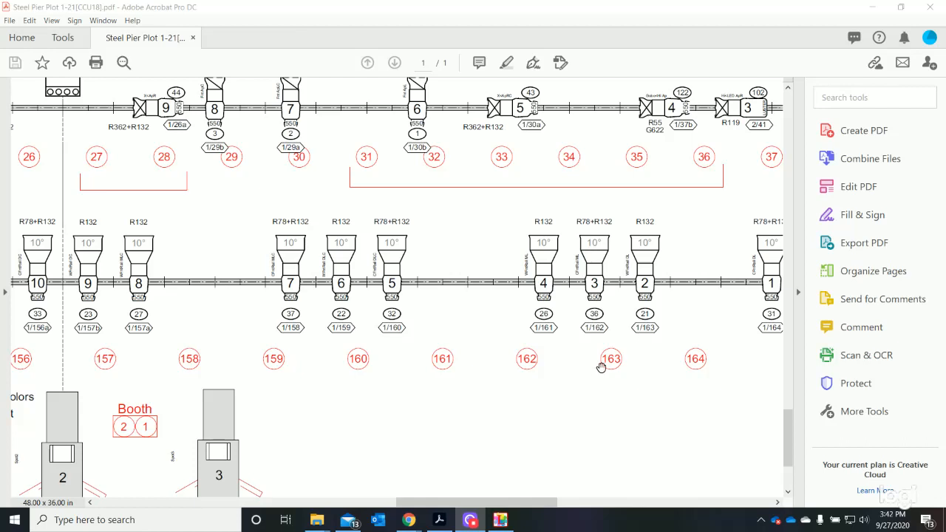
mouse_move(644, 331)
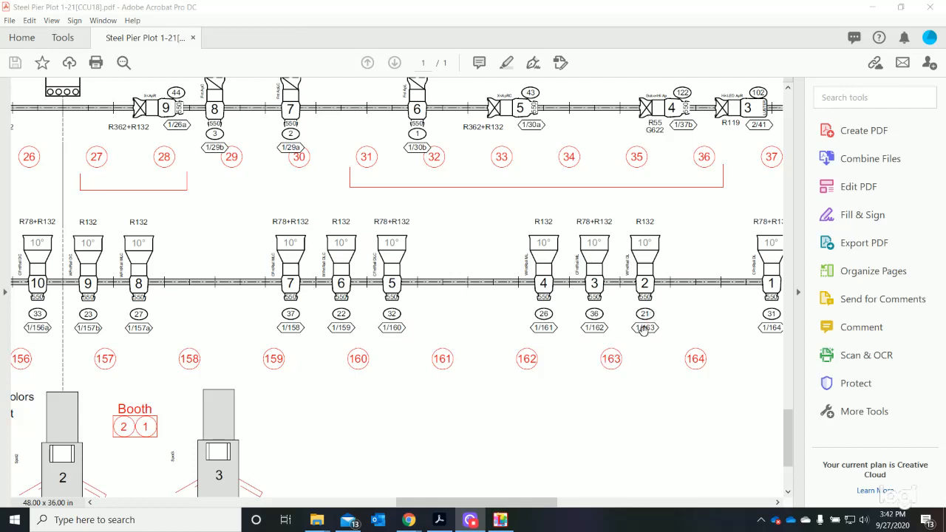
mouse_move(618, 362)
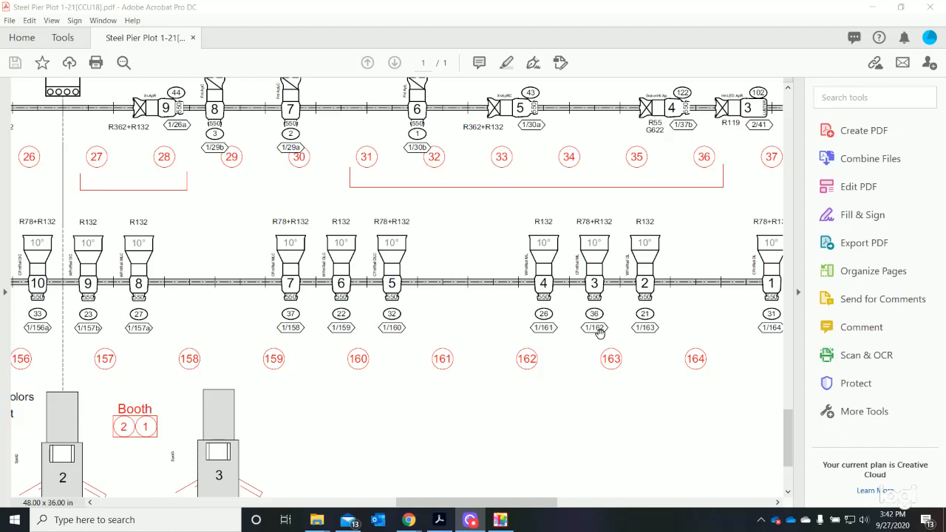
mouse_move(514, 371)
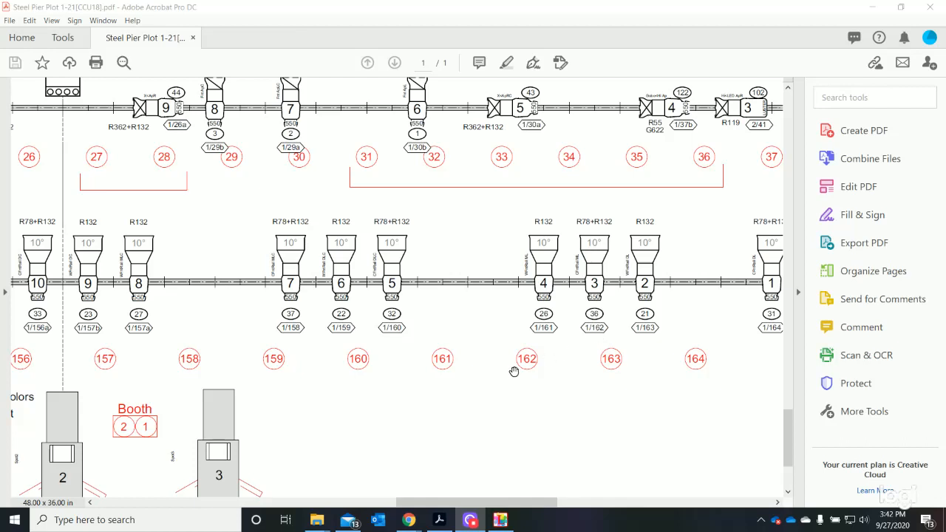
mouse_move(526, 362)
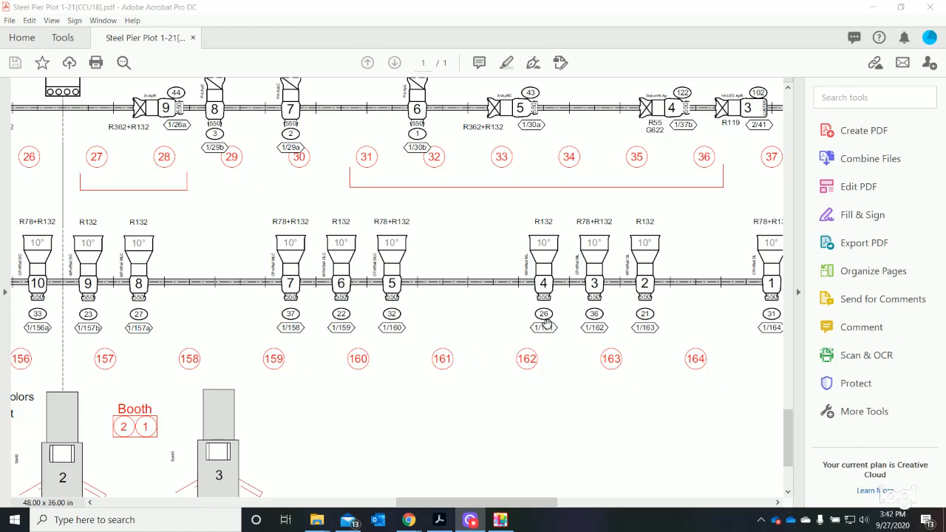
scroll("down", 3)
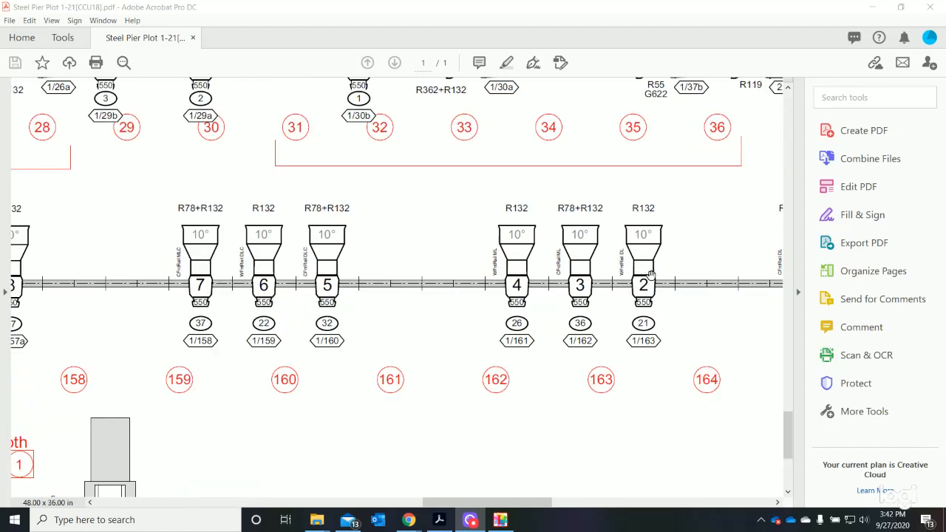
scroll("down", 3)
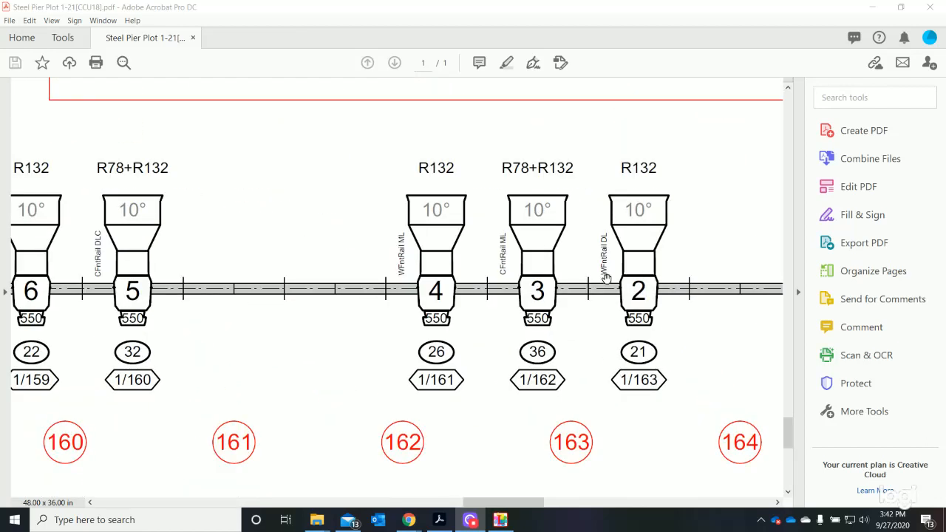
mouse_move(637, 280)
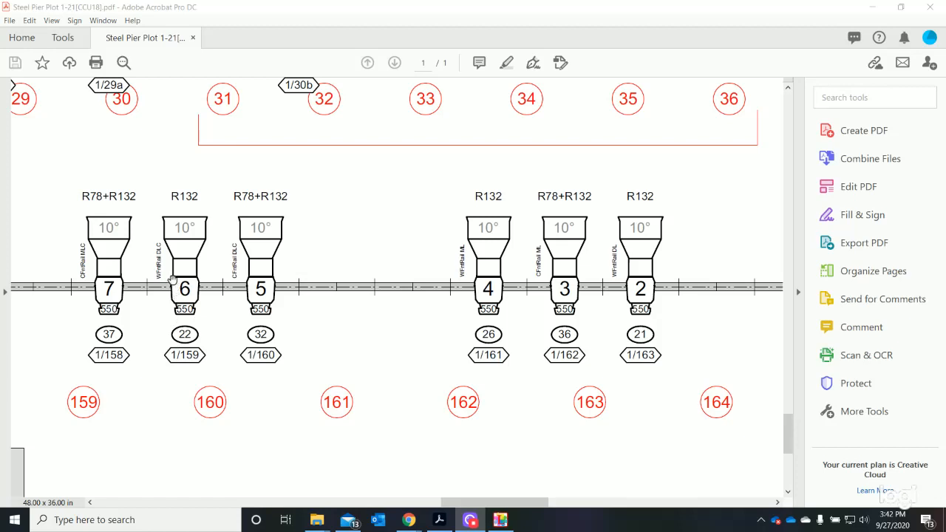
mouse_move(645, 318)
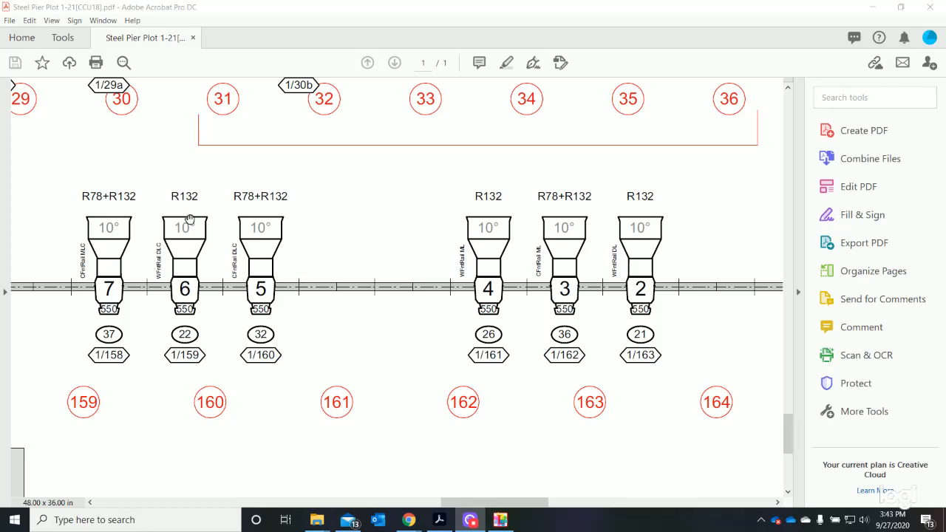
mouse_move(503, 314)
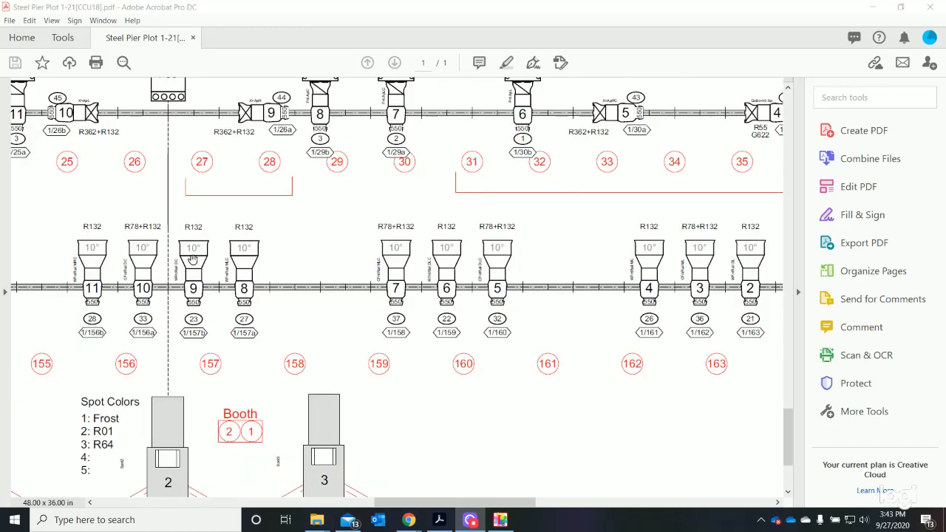
mouse_move(713, 250)
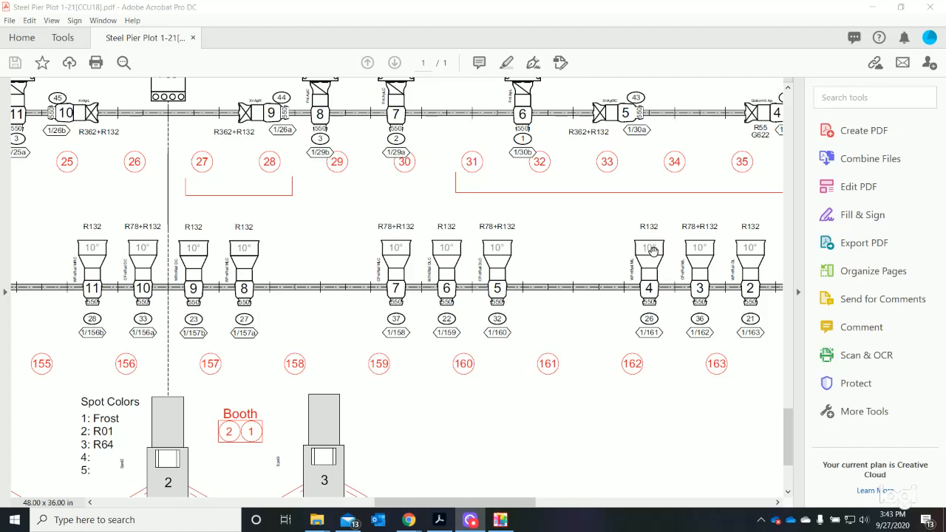
mouse_move(647, 255)
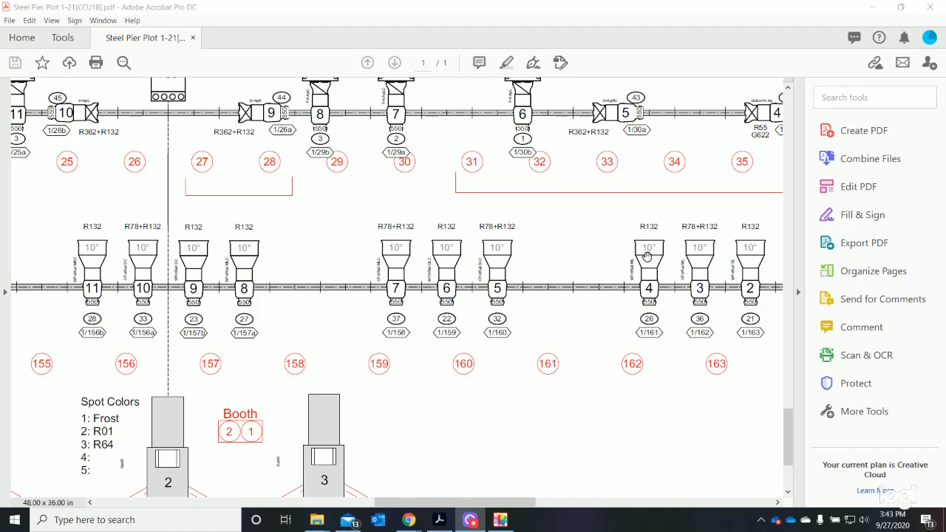
mouse_move(653, 343)
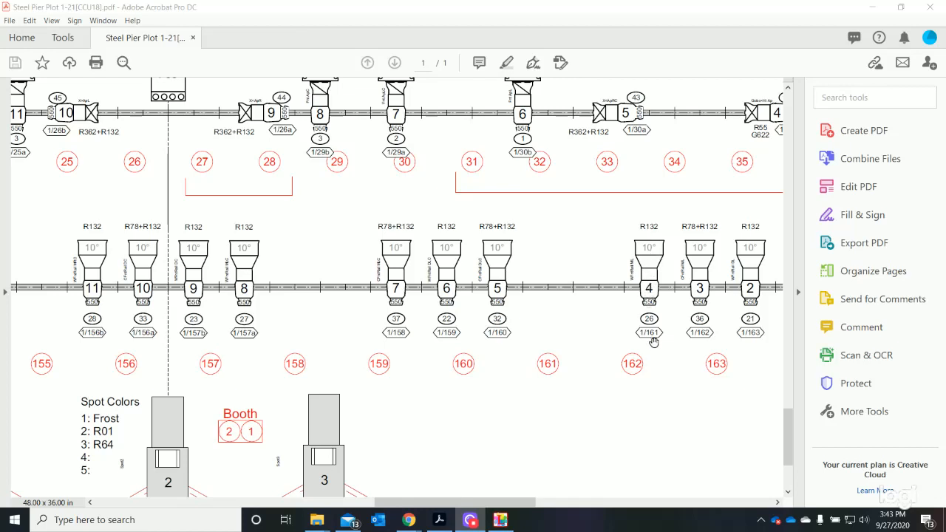
mouse_move(633, 364)
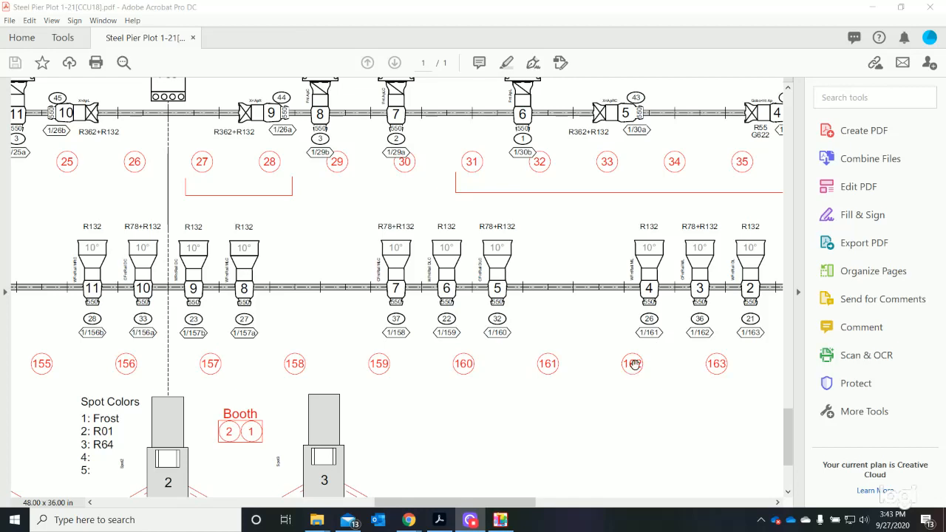
mouse_move(509, 349)
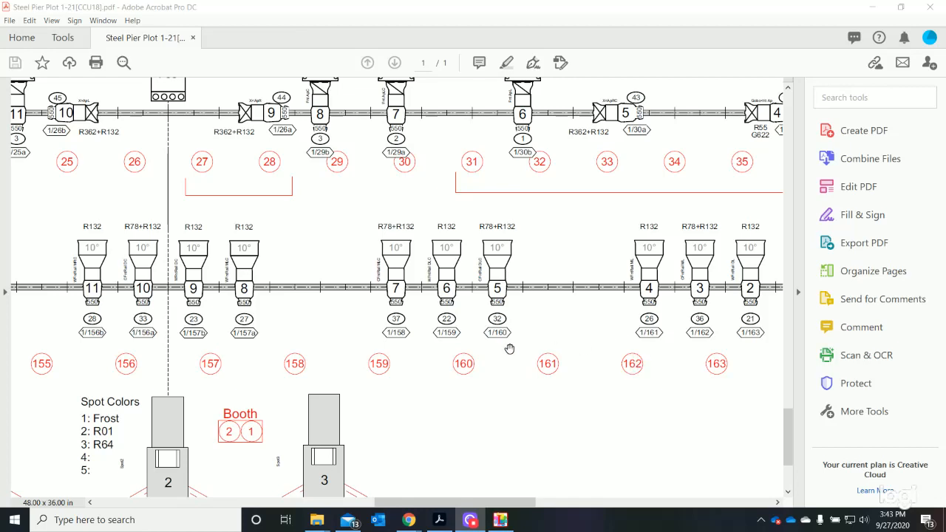
mouse_move(74, 370)
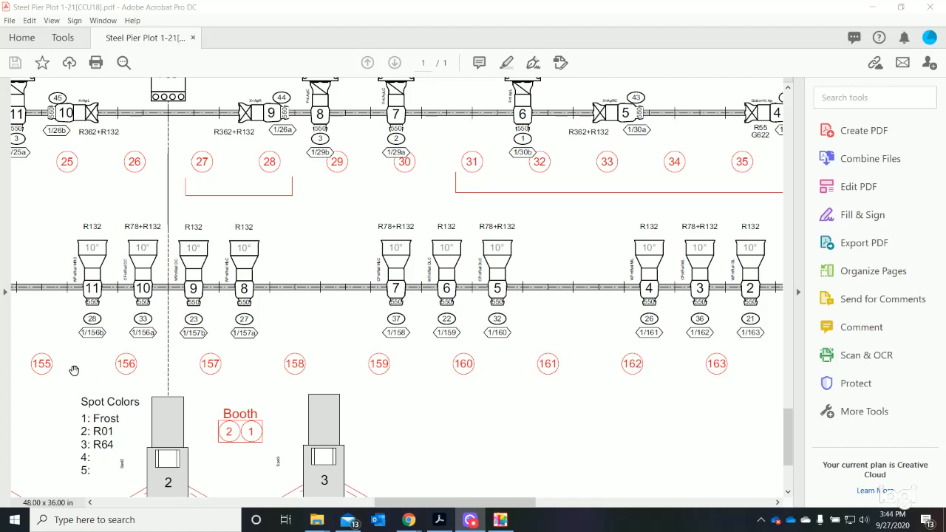
mouse_move(87, 343)
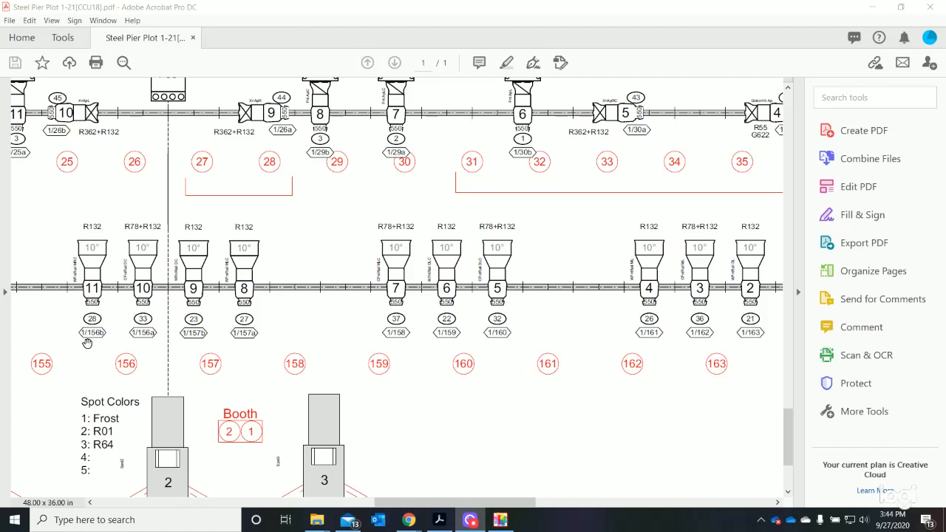
mouse_move(87, 343)
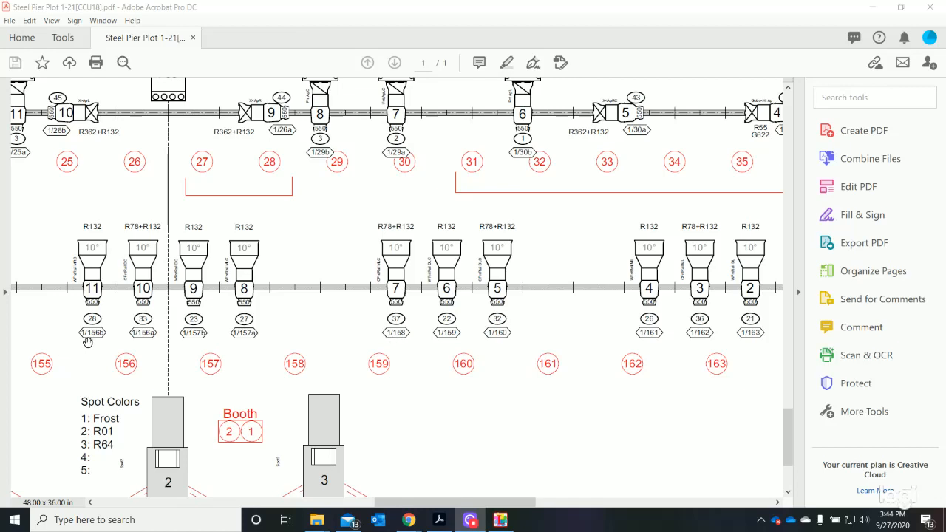
mouse_move(136, 340)
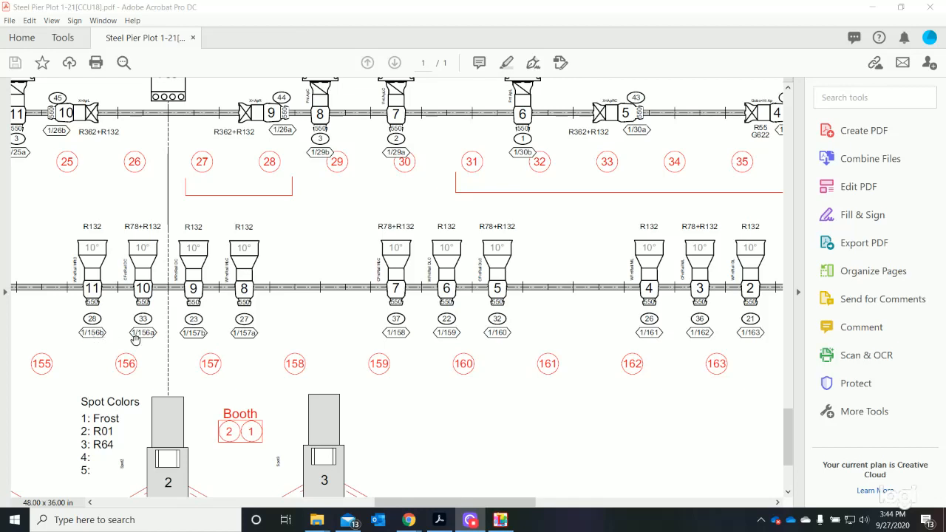
mouse_move(402, 359)
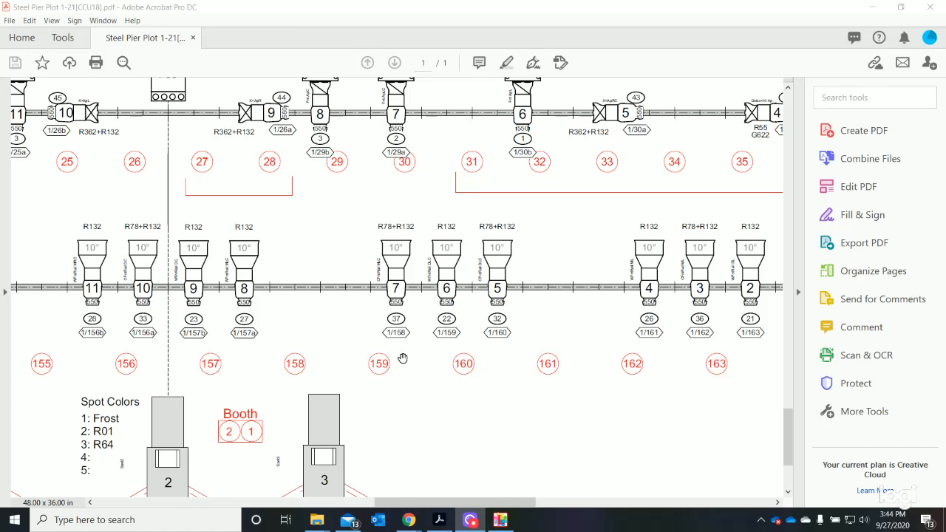
mouse_move(449, 358)
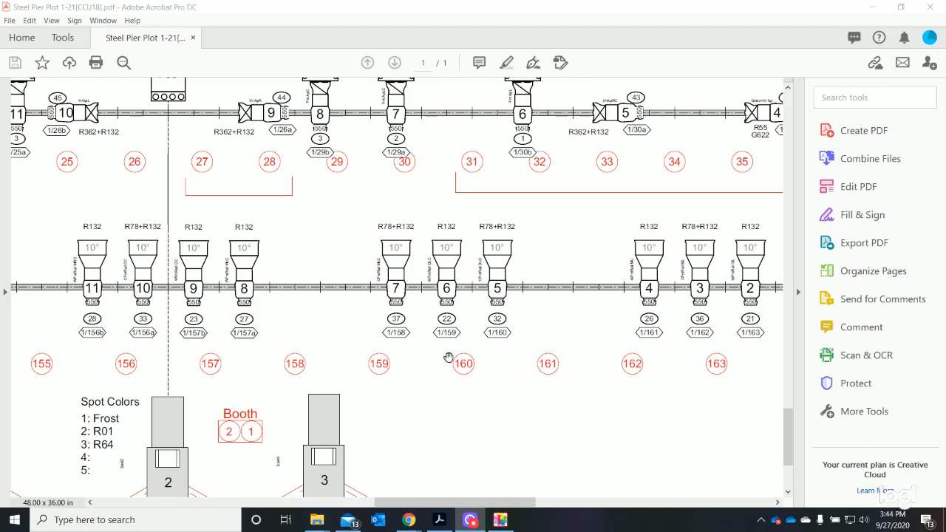
mouse_move(656, 331)
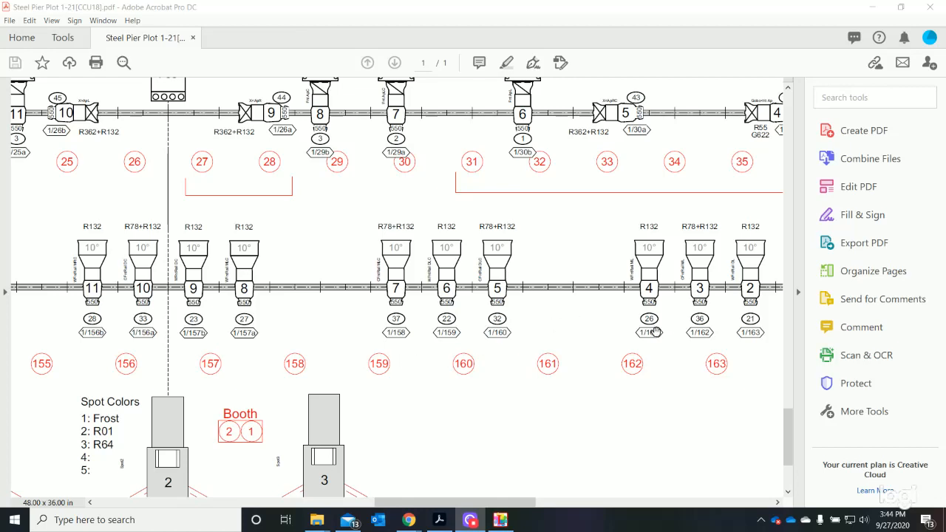
mouse_move(751, 303)
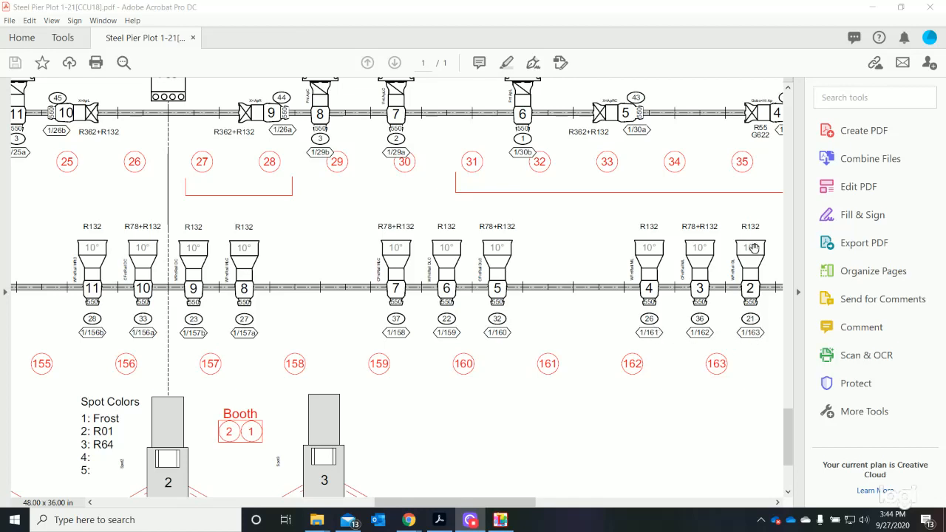
mouse_move(751, 337)
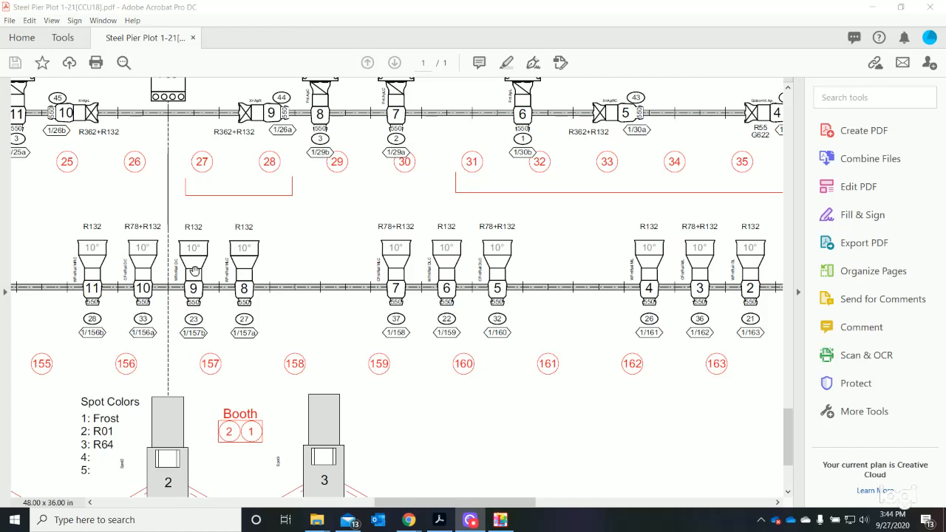
mouse_move(189, 343)
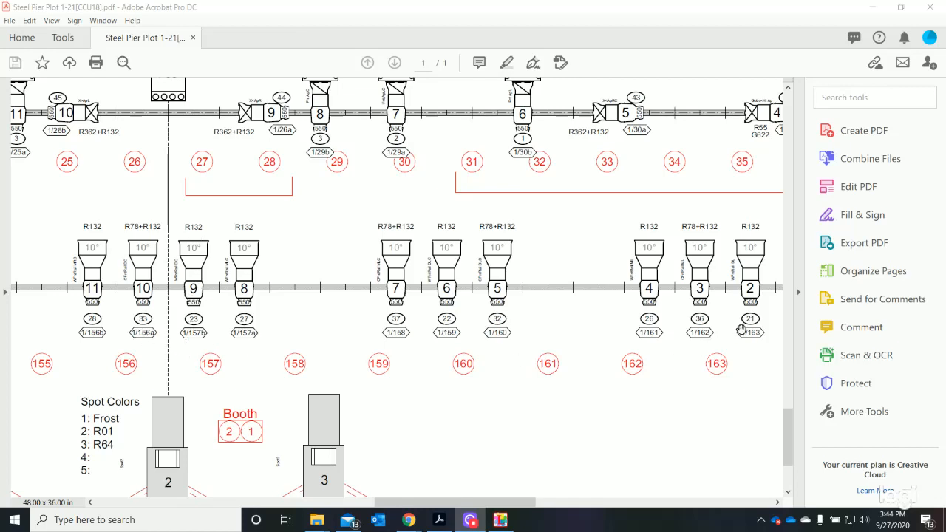
mouse_move(427, 373)
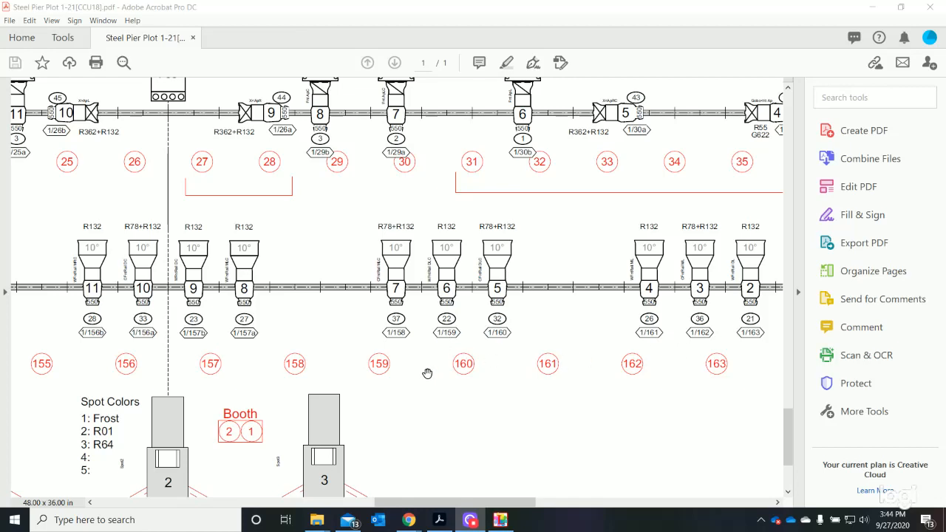
mouse_move(484, 370)
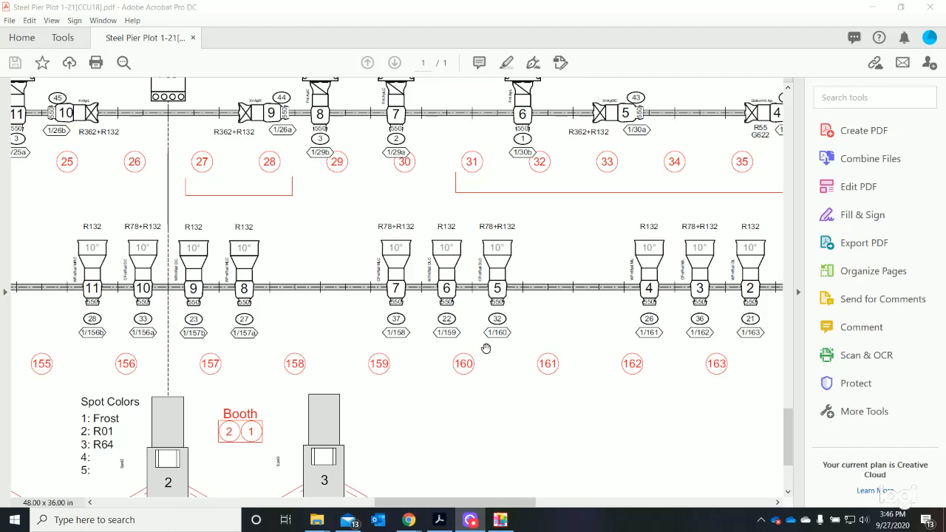
mouse_move(637, 340)
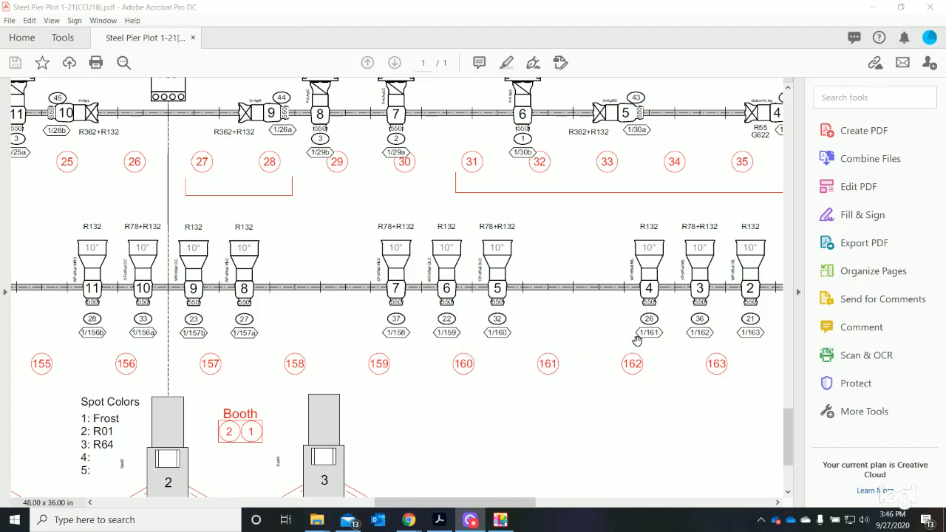
mouse_move(644, 346)
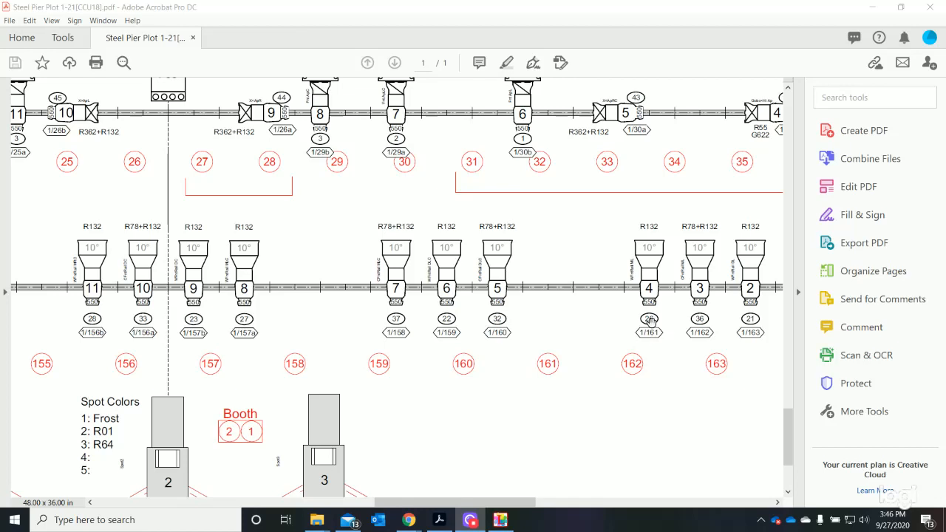
mouse_move(651, 337)
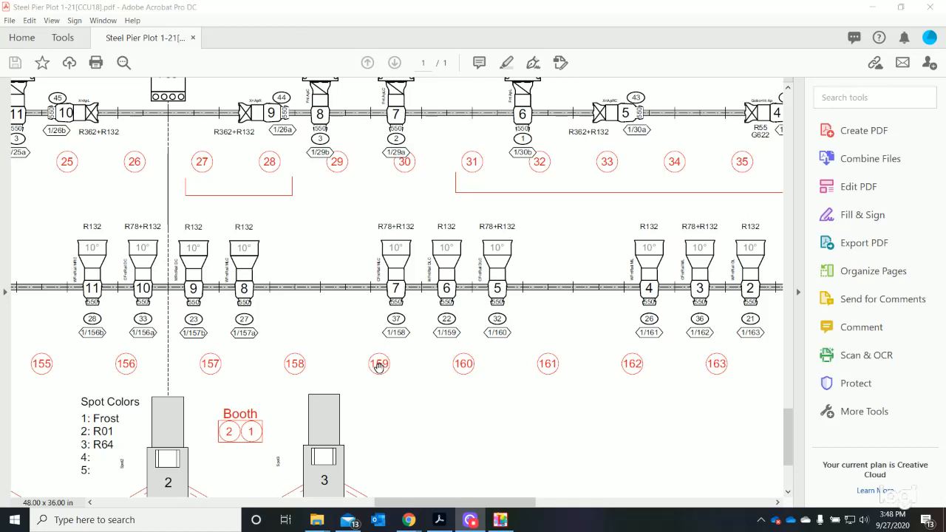
mouse_move(401, 372)
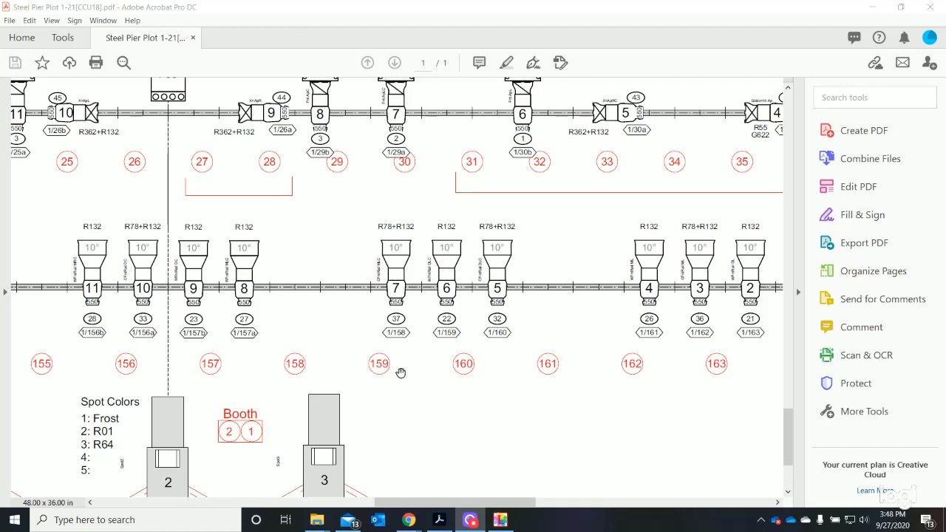
mouse_move(387, 366)
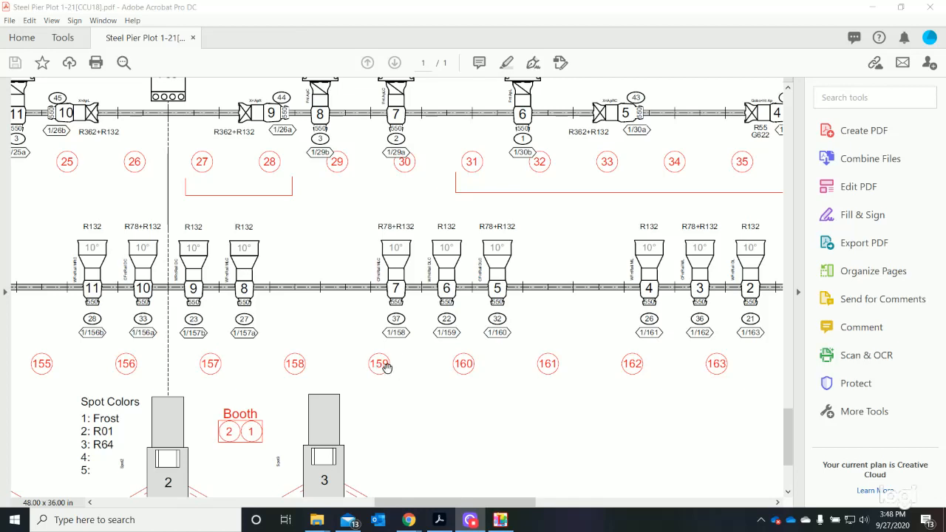